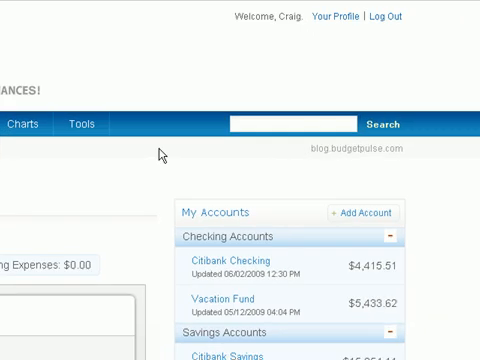
pyautogui.moveTo(304, 36)
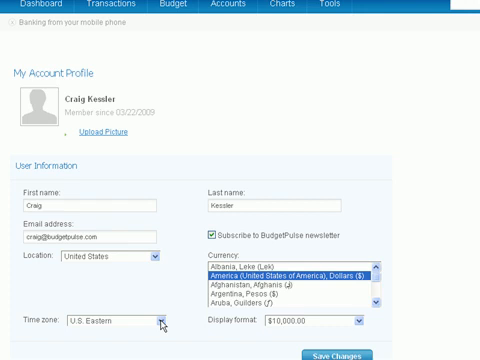
pyautogui.moveTo(228, 304)
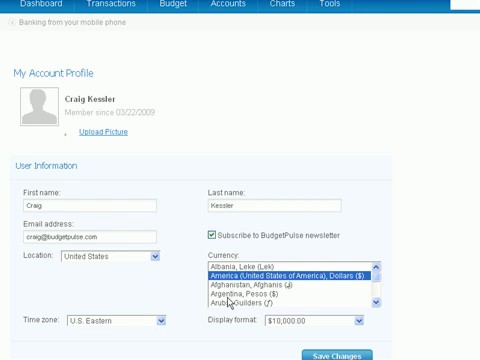
pyautogui.moveTo(290, 318)
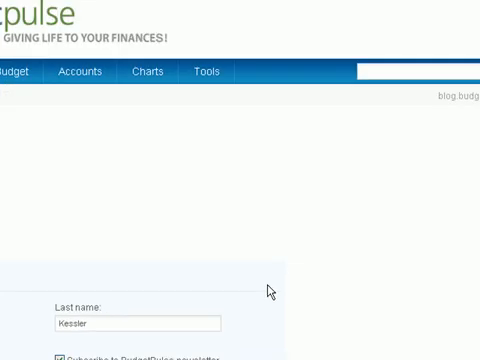
pyautogui.moveTo(212, 82)
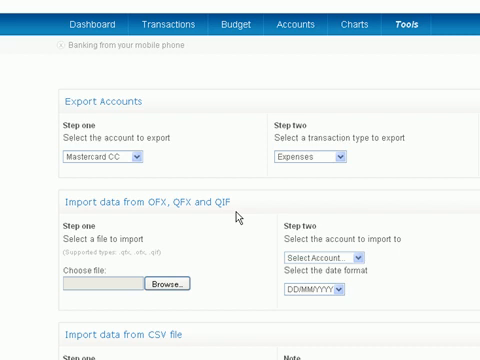
# - Scroll through the Export Accounts, Import OFX/QFX/QIF and Import CSV sections
pyautogui.scroll(-3)
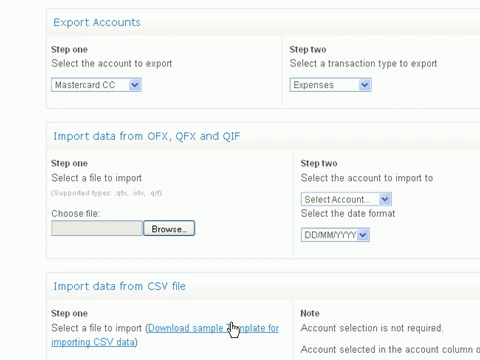
pyautogui.hscroll(3)
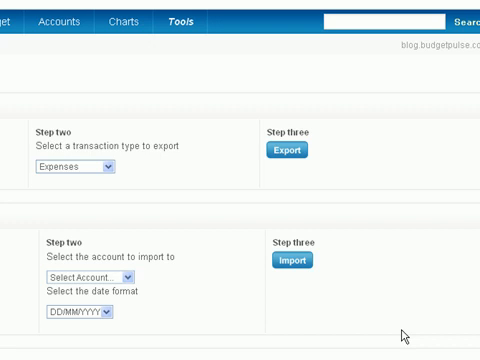
pyautogui.moveTo(190, 84)
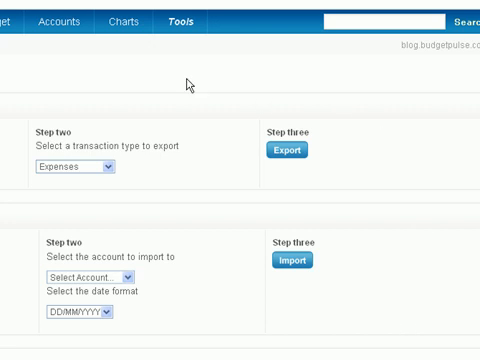
pyautogui.moveTo(64, 24)
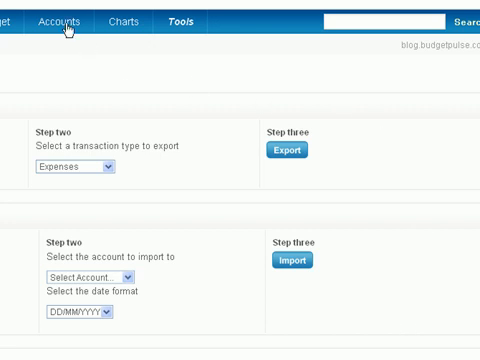
pyautogui.click(64, 22)
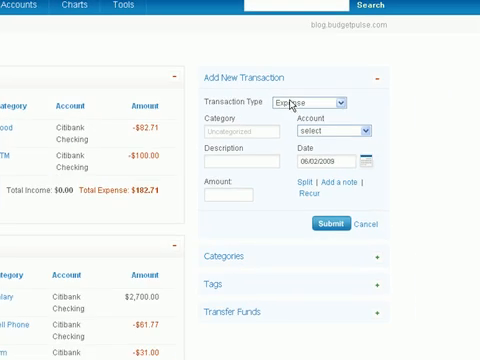
pyautogui.moveTo(278, 204)
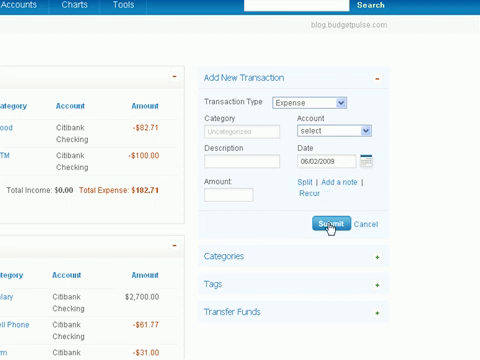
# - Scroll down the Add New Transaction panel set to the Expense type
pyautogui.scroll(-3)
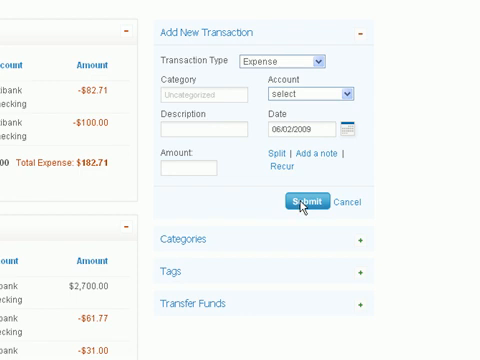
pyautogui.moveTo(240, 272)
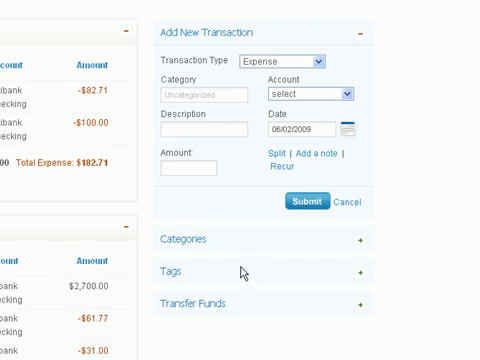
pyautogui.moveTo(236, 304)
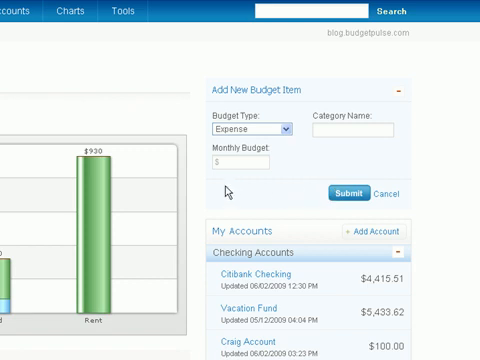
# - Scroll down to the Adjust Current Monthly Budget category sliders
pyautogui.scroll(-3)
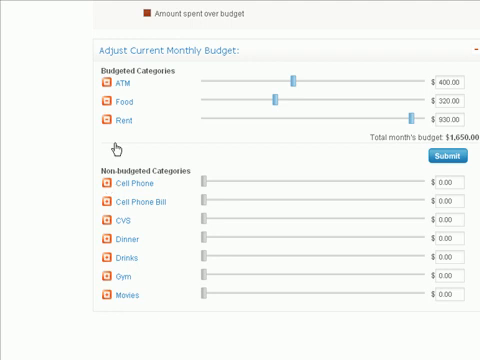
pyautogui.moveTo(116, 138)
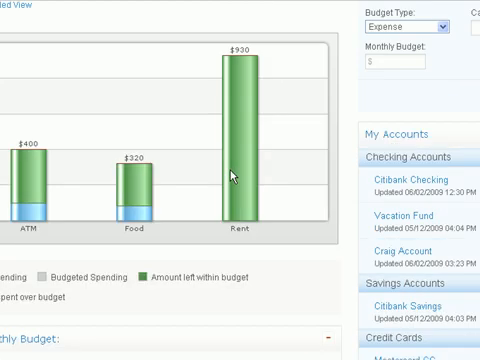
pyautogui.scroll(3)
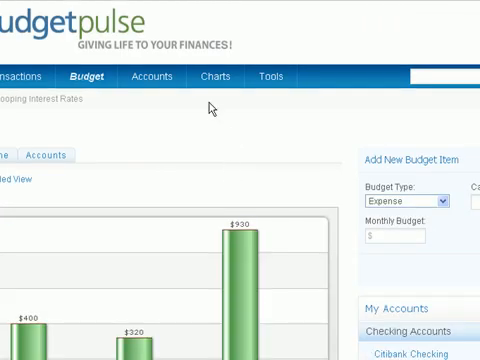